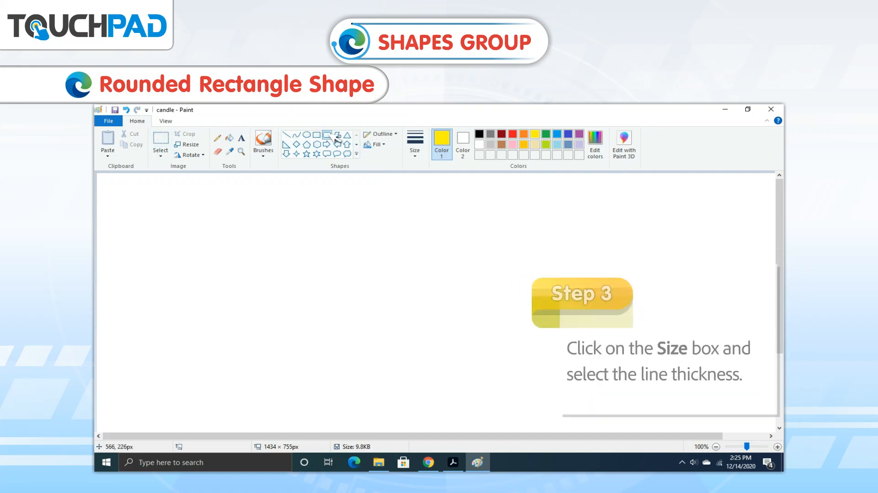
Draw a thick-outlined yellow rounded rectangle near the canvas centre.
click(414, 143)
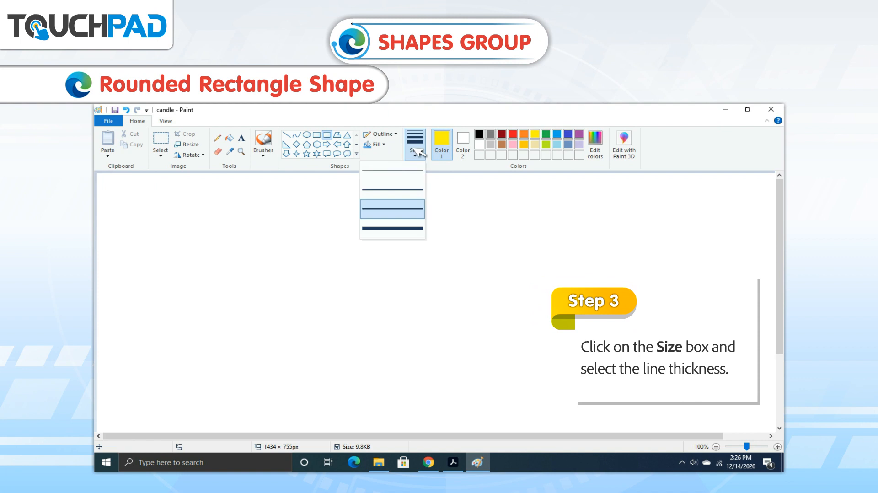
click(392, 210)
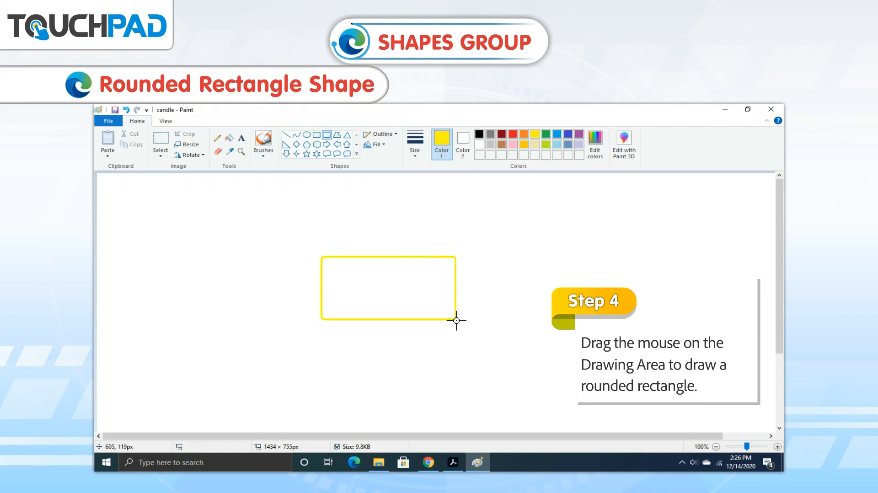
drag(456, 321, 518, 350)
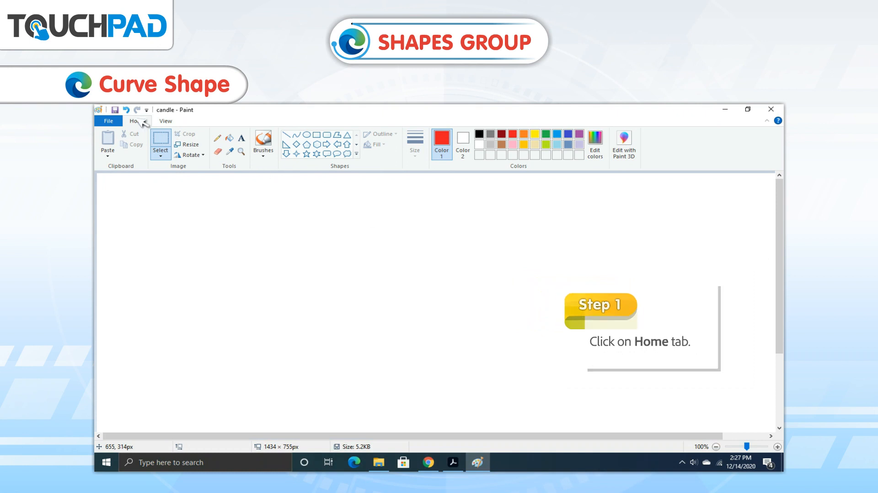
Show the Home tab's drawing tools and shapes.
click(136, 122)
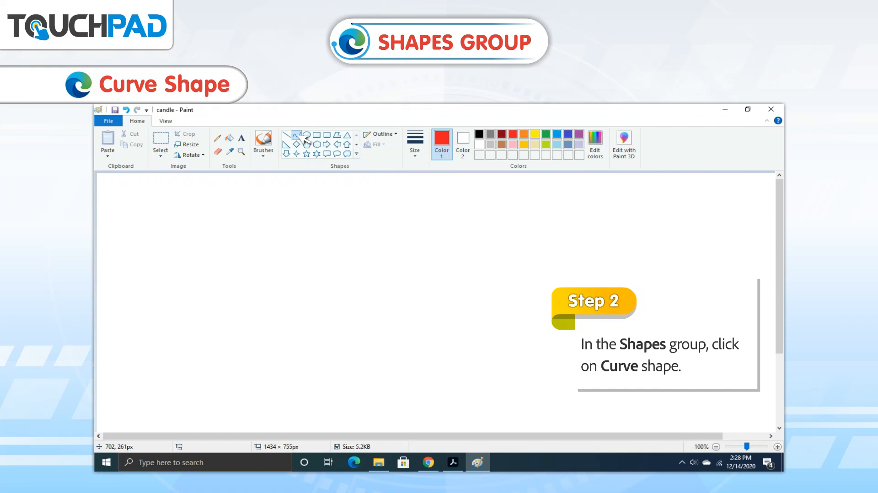
Select the Curve tool with the third, thicker line size.
click(306, 139)
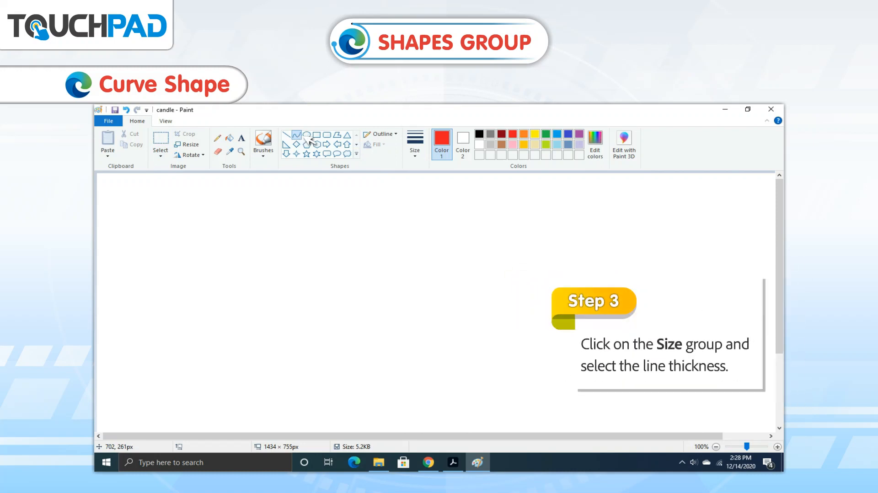
click(414, 143)
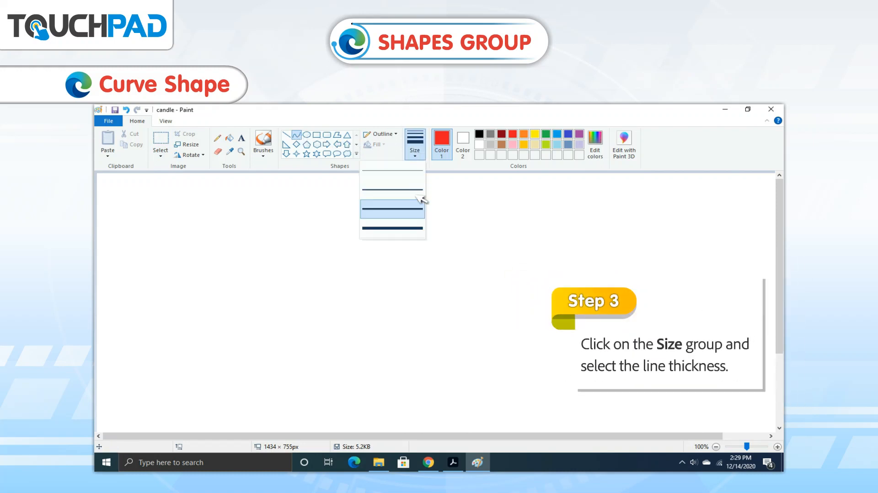
click(391, 211)
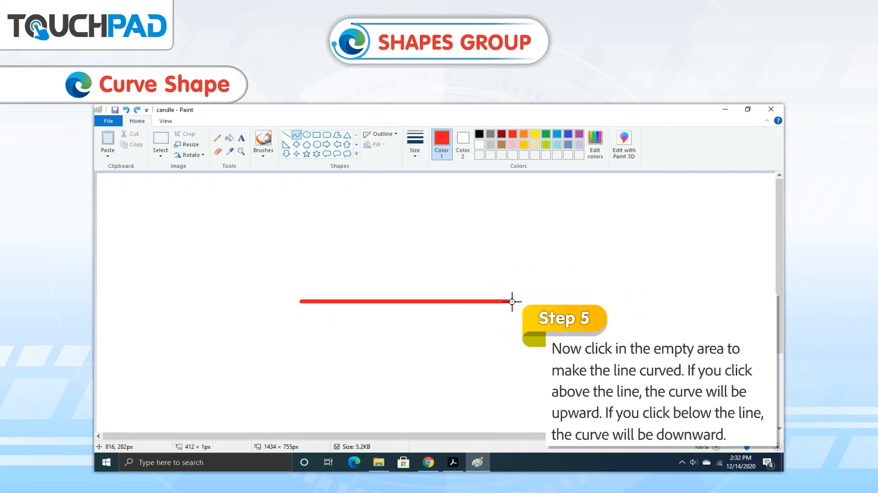
Pull the red line's left portion upward into an arch.
click(324, 259)
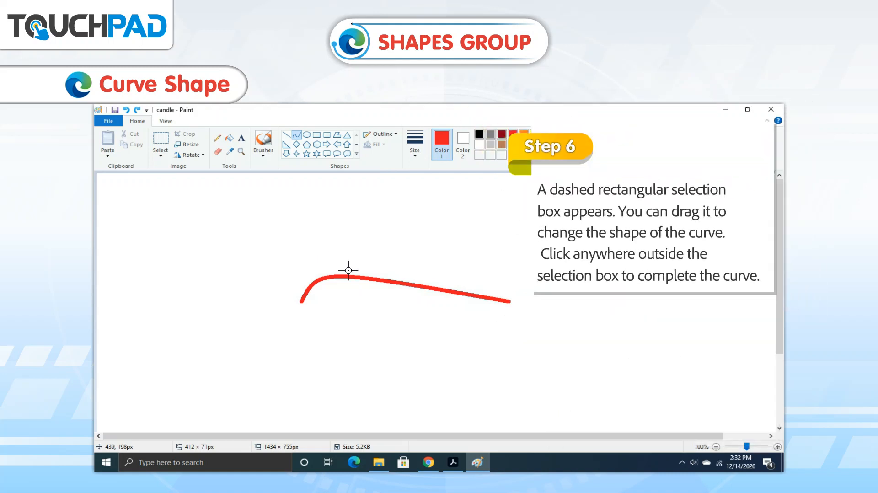
drag(347, 270, 448, 321)
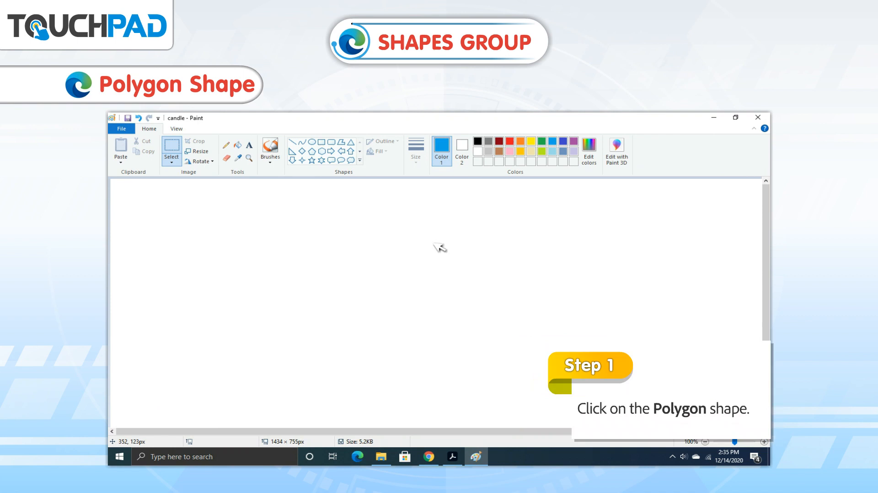
Select the Polygon tool with the thickest line size.
click(341, 148)
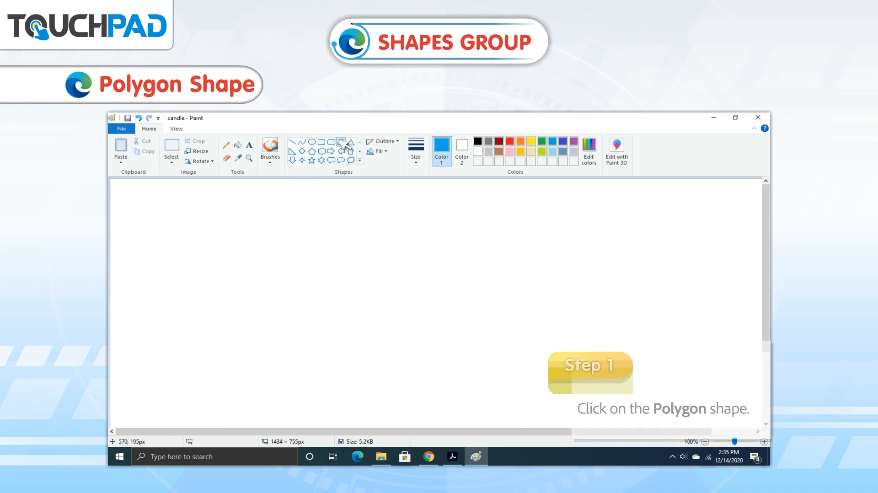
click(341, 142)
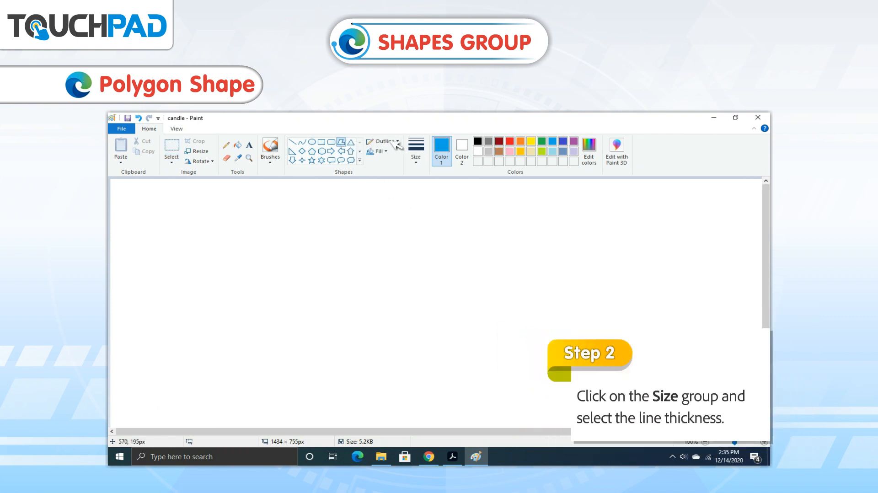
click(415, 149)
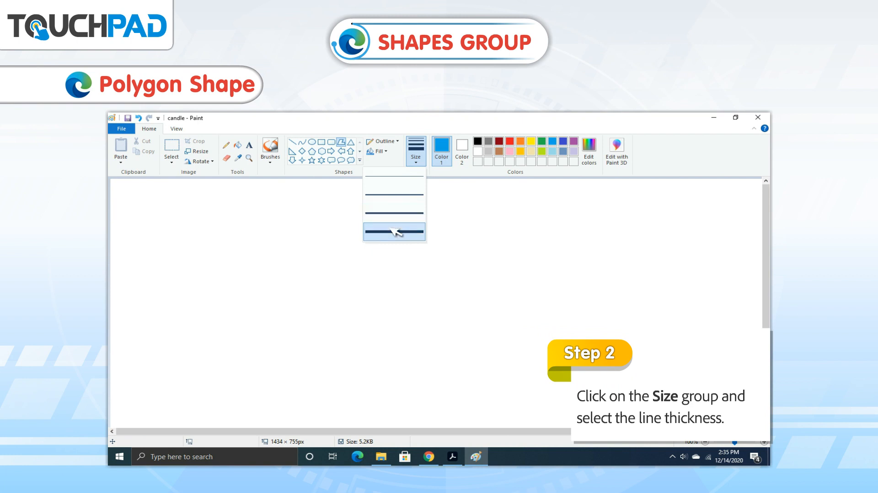
click(393, 230)
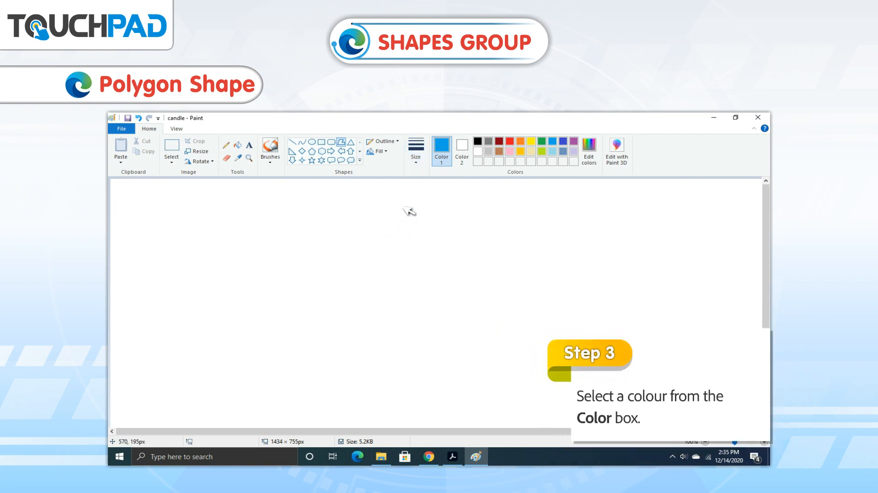
mouse_move(444, 218)
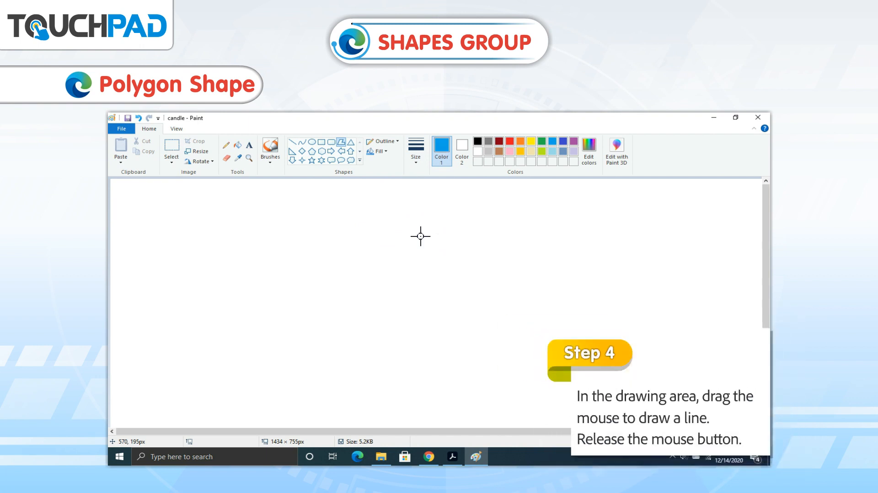
mouse_move(298, 246)
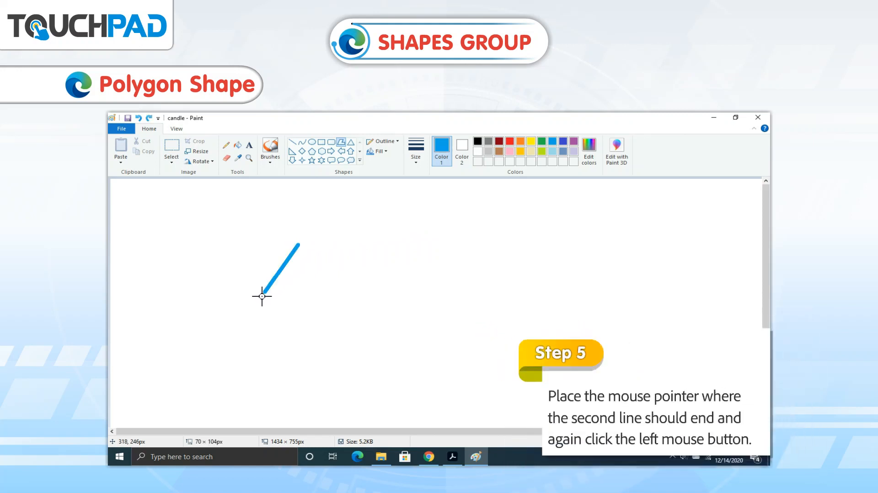
mouse_move(452, 278)
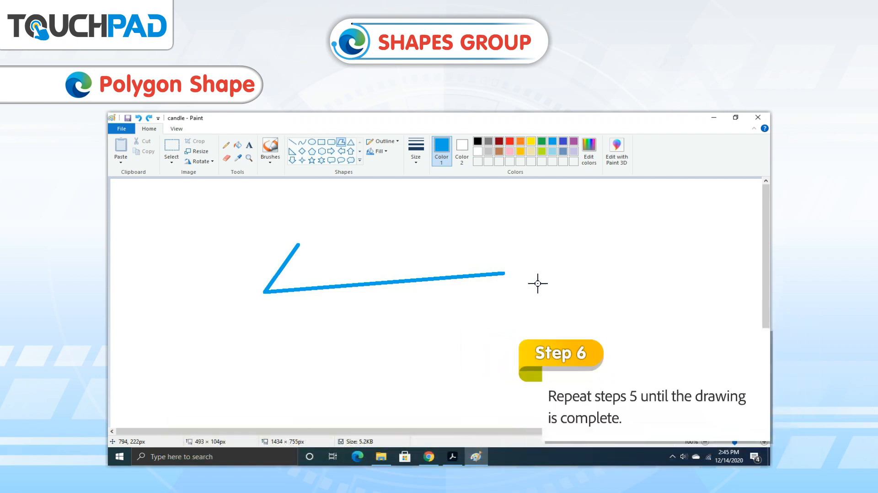
Add a blue polygon side rising on the right.
drag(534, 284, 554, 230)
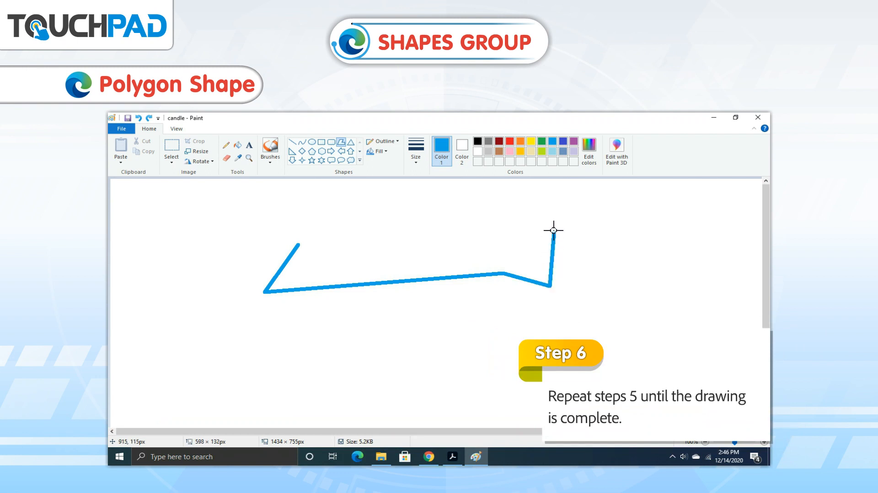